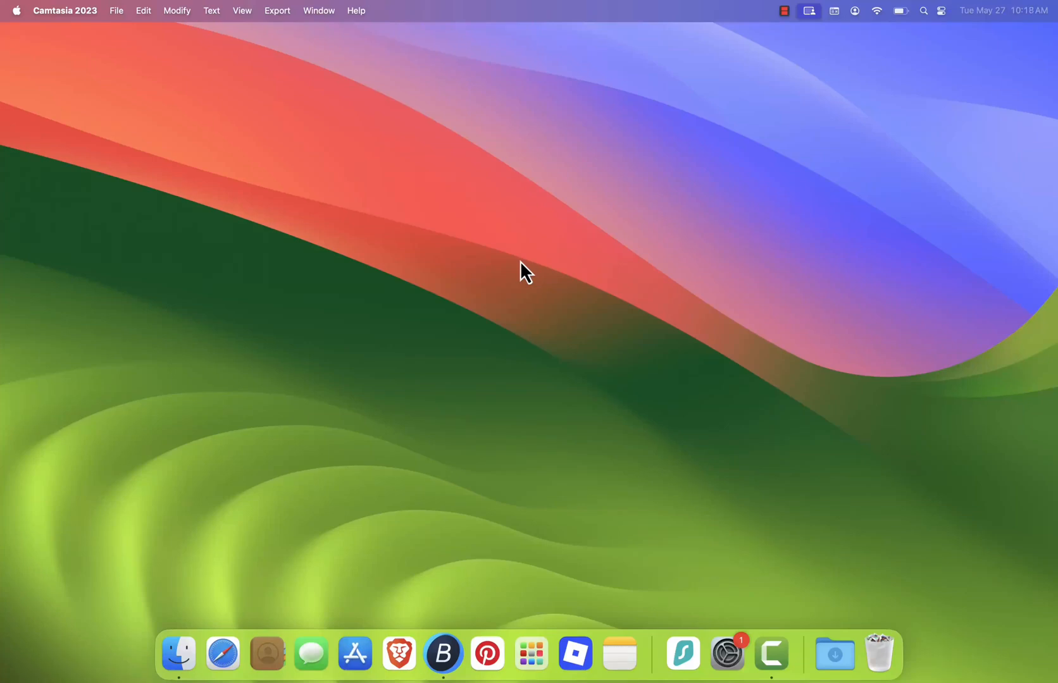
mouse_move(521, 332)
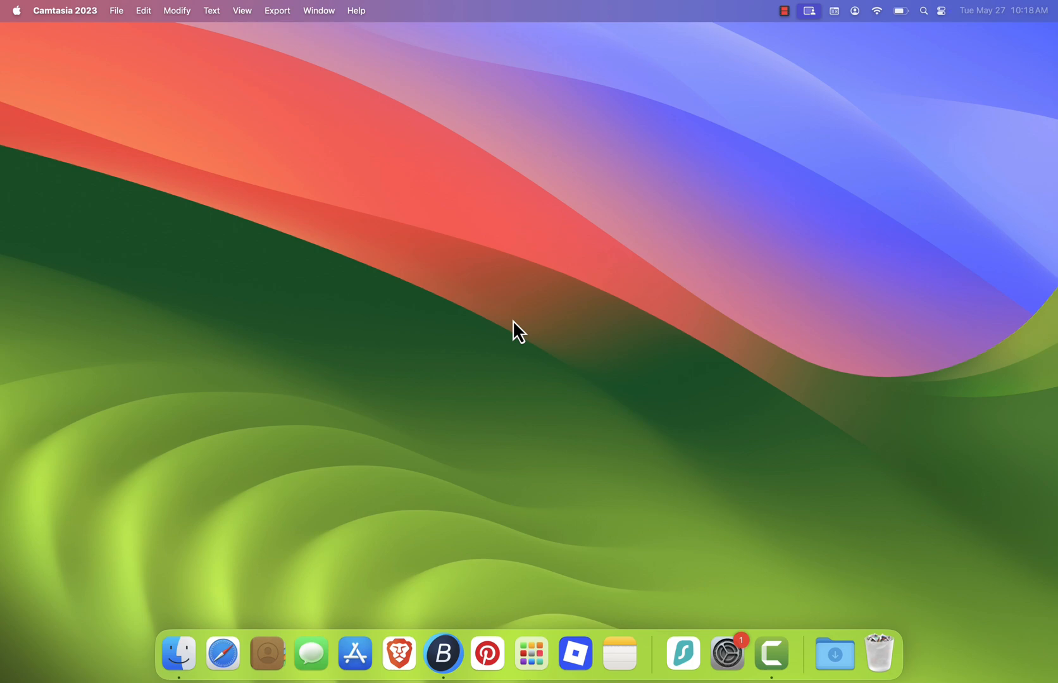
mouse_move(535, 265)
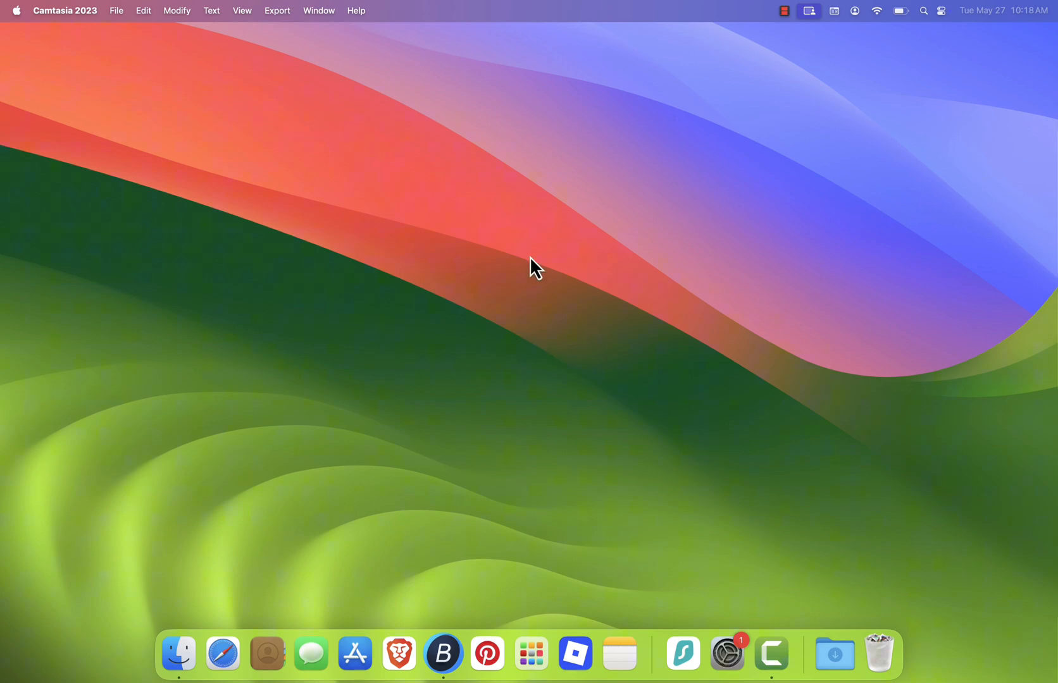
mouse_move(248, 569)
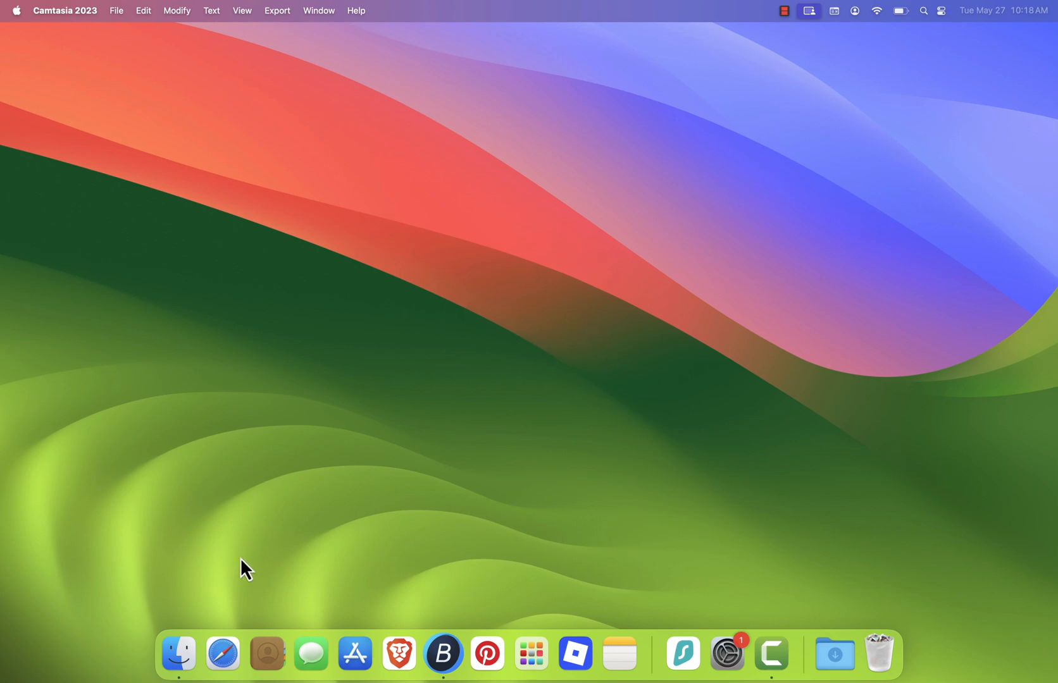
- Launch Safari and clear All History via History > Clear History, confirming the wipe
click(222, 654)
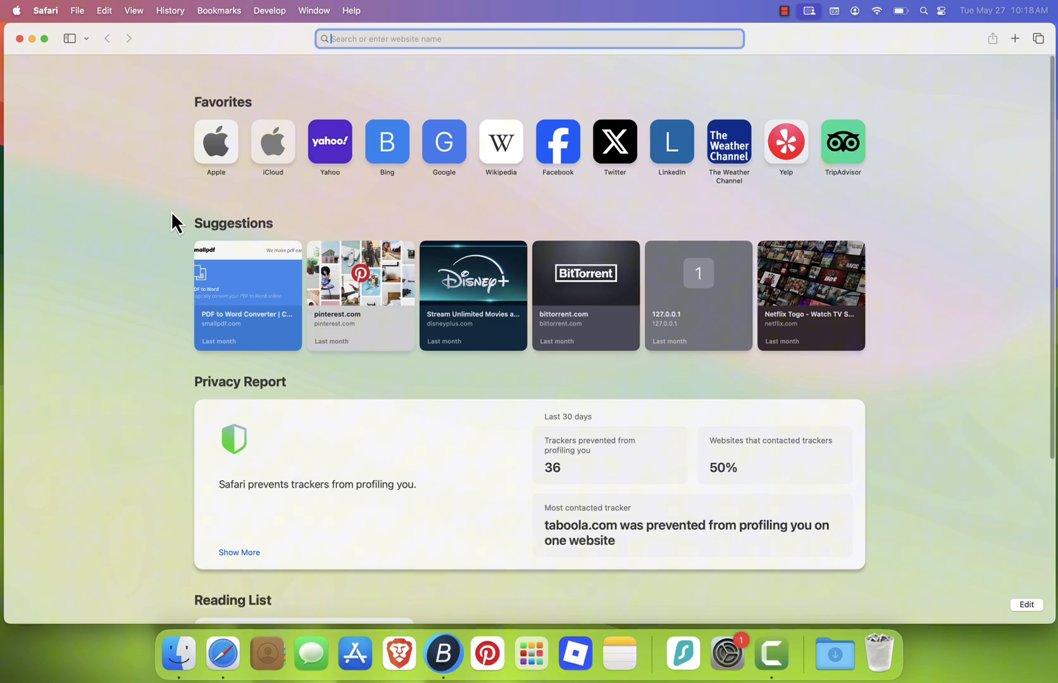
click(170, 10)
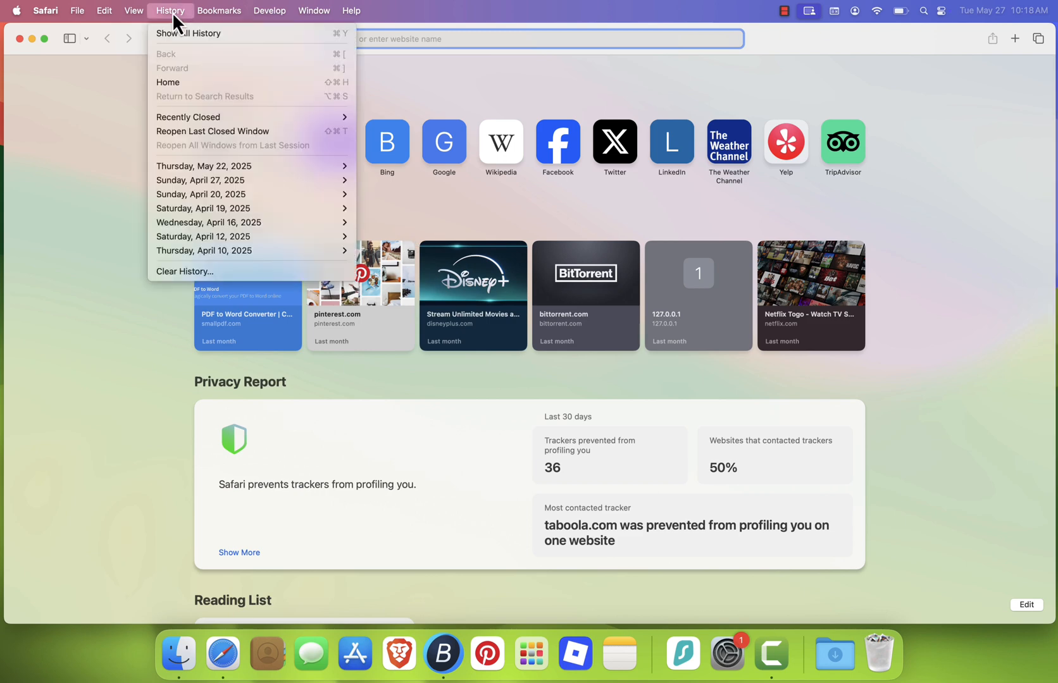
click(185, 271)
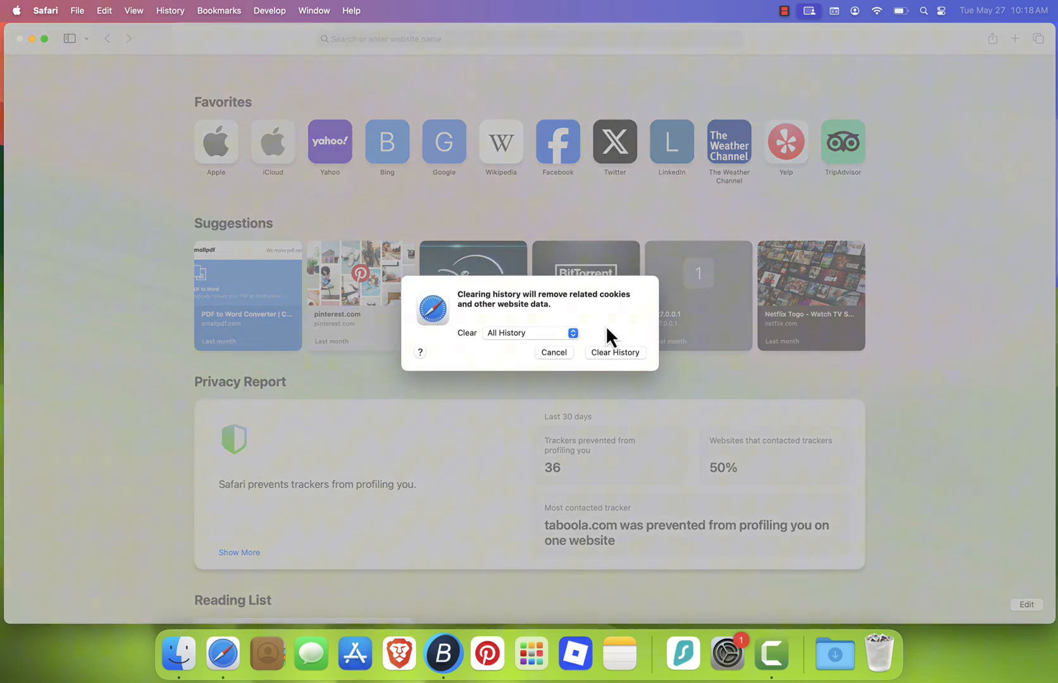
mouse_move(618, 366)
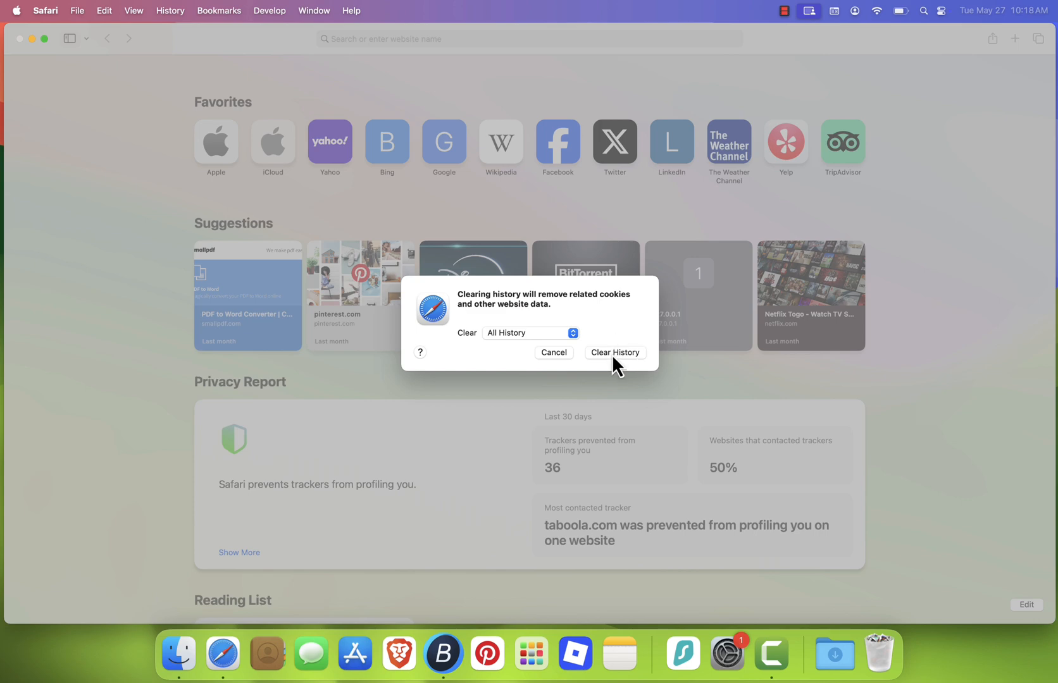
click(615, 352)
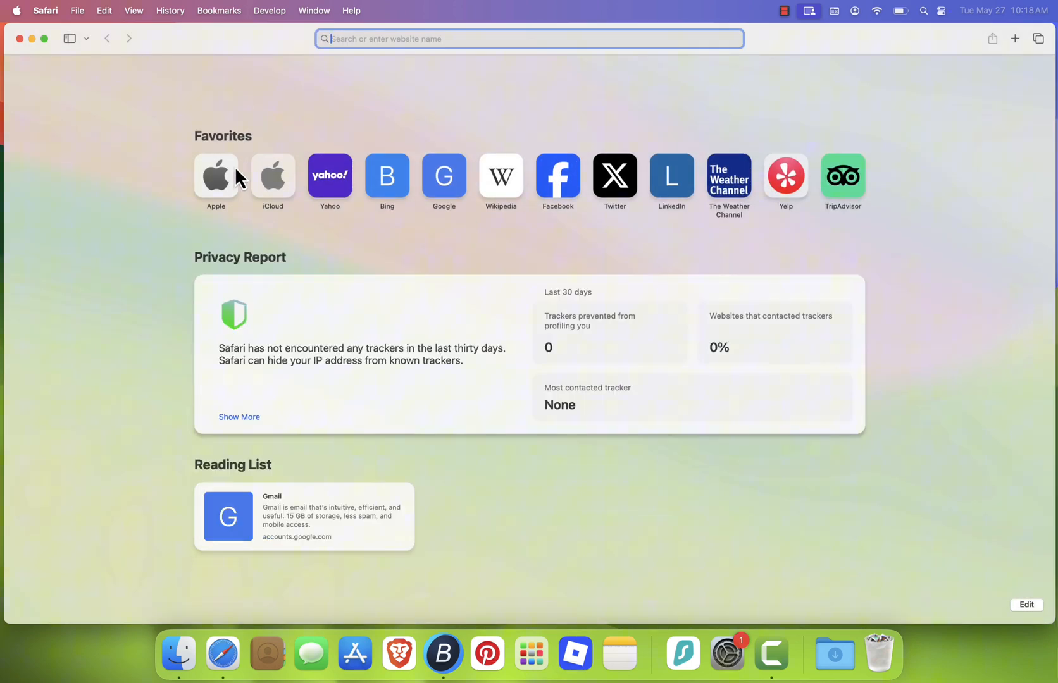
- Bring up Safari Settings' Privacy options and briefly review the Manage Website Data list
click(46, 10)
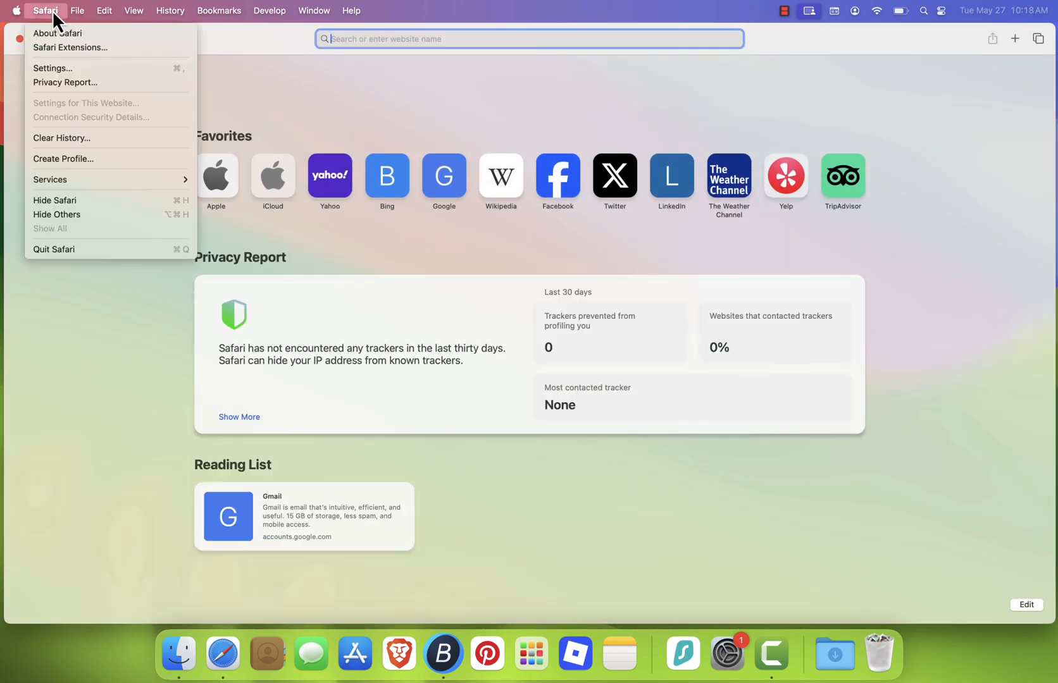
click(52, 68)
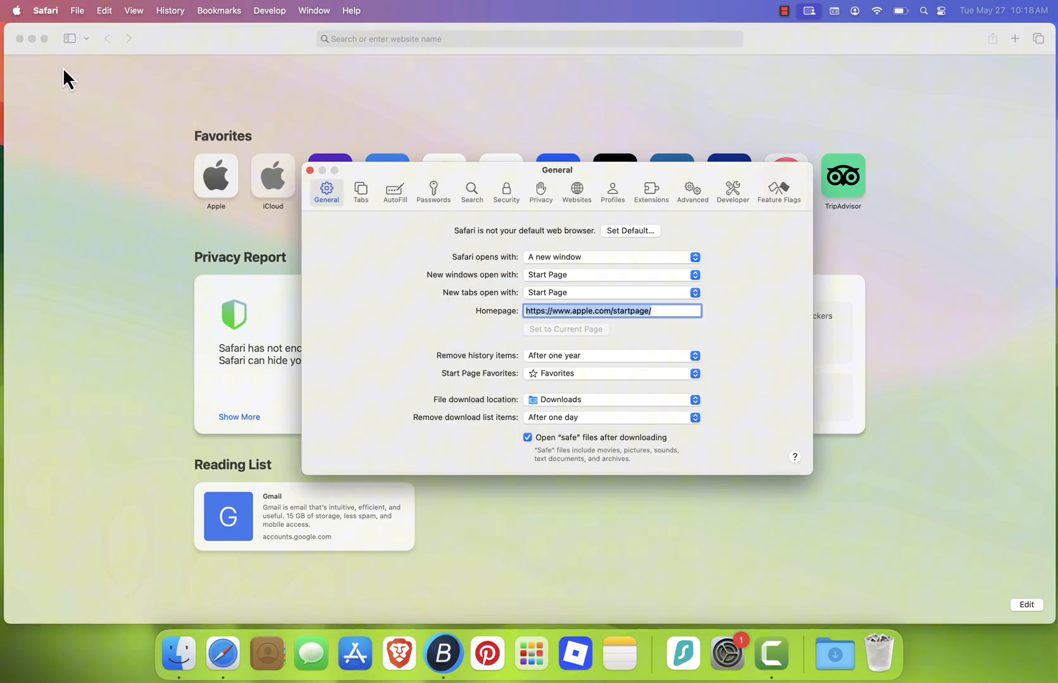
mouse_move(540, 192)
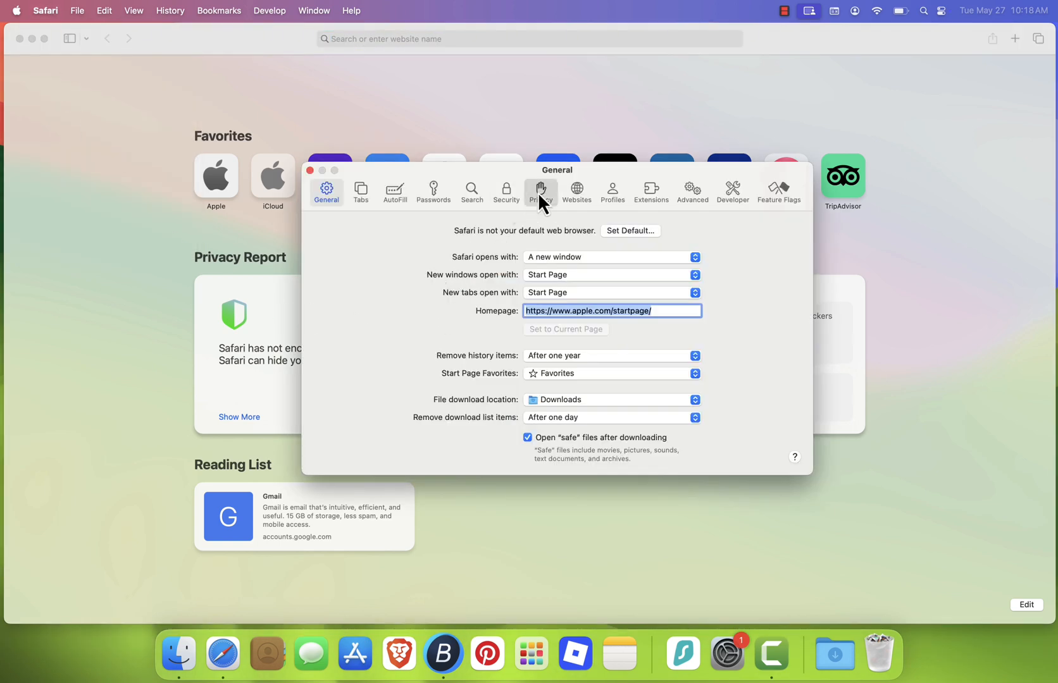
click(542, 191)
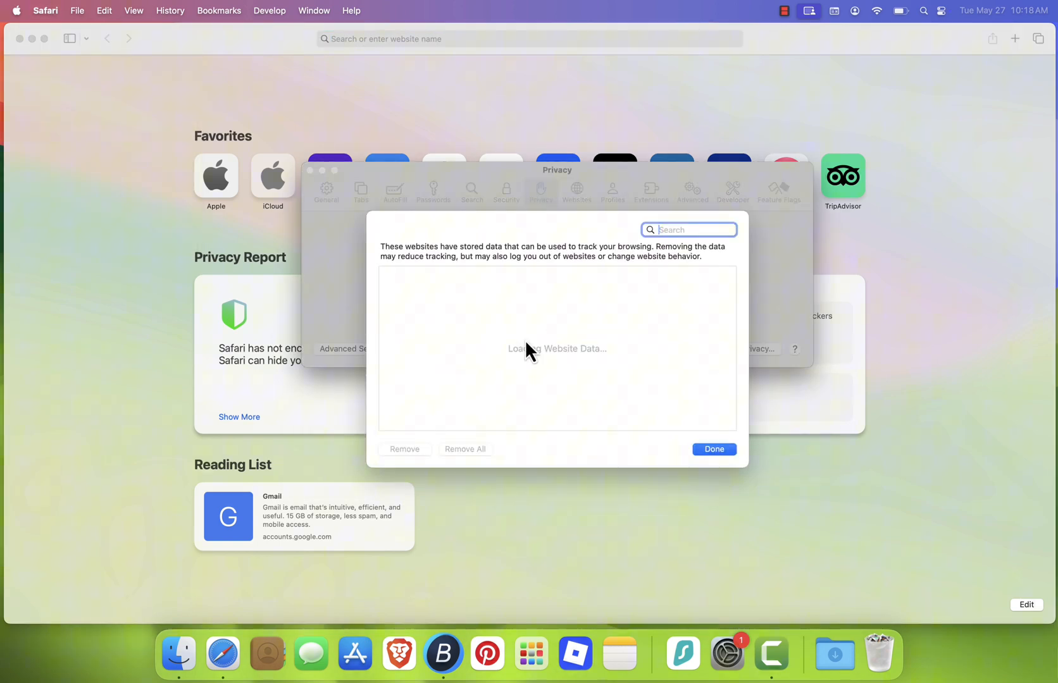
click(714, 448)
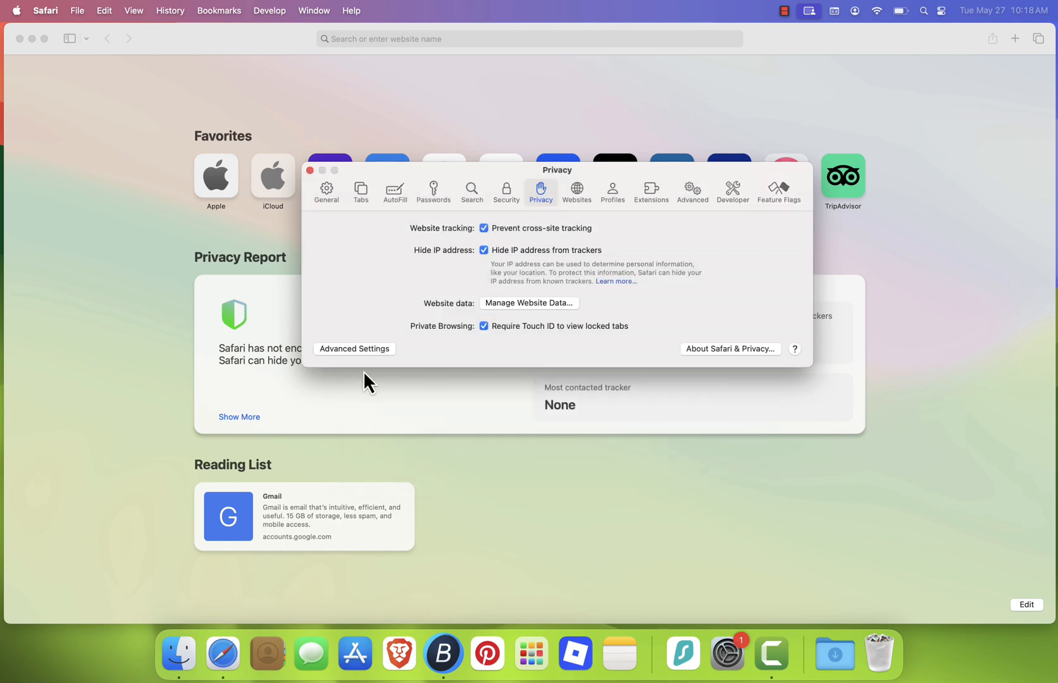
- Review the SmartPlay extension under Extensions, then close Safari's windows
click(649, 191)
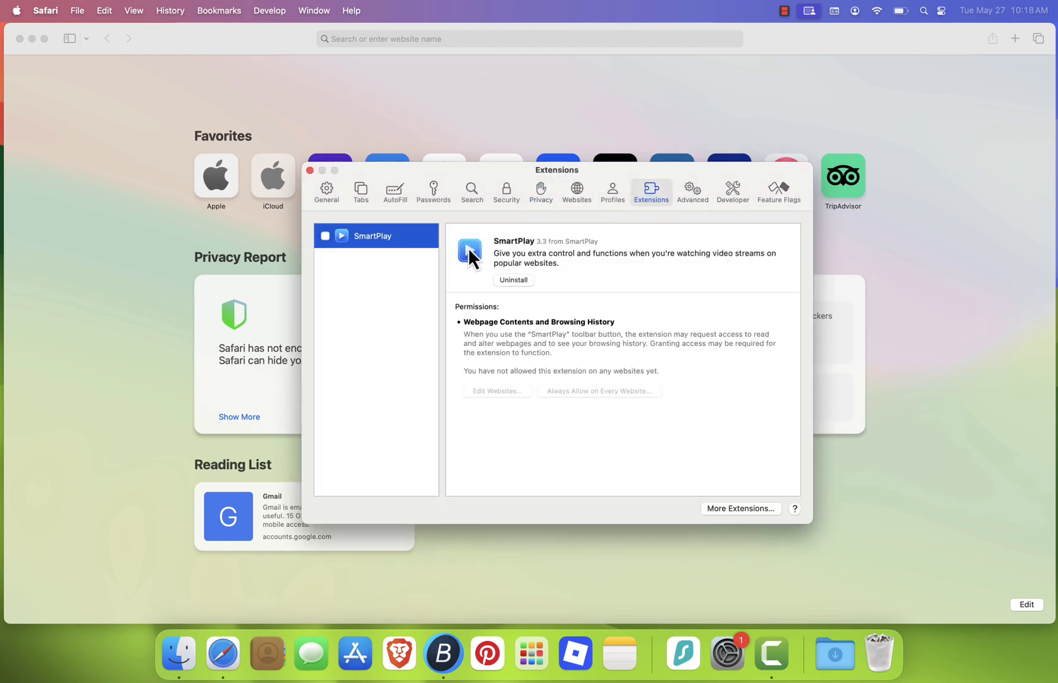
mouse_move(602, 301)
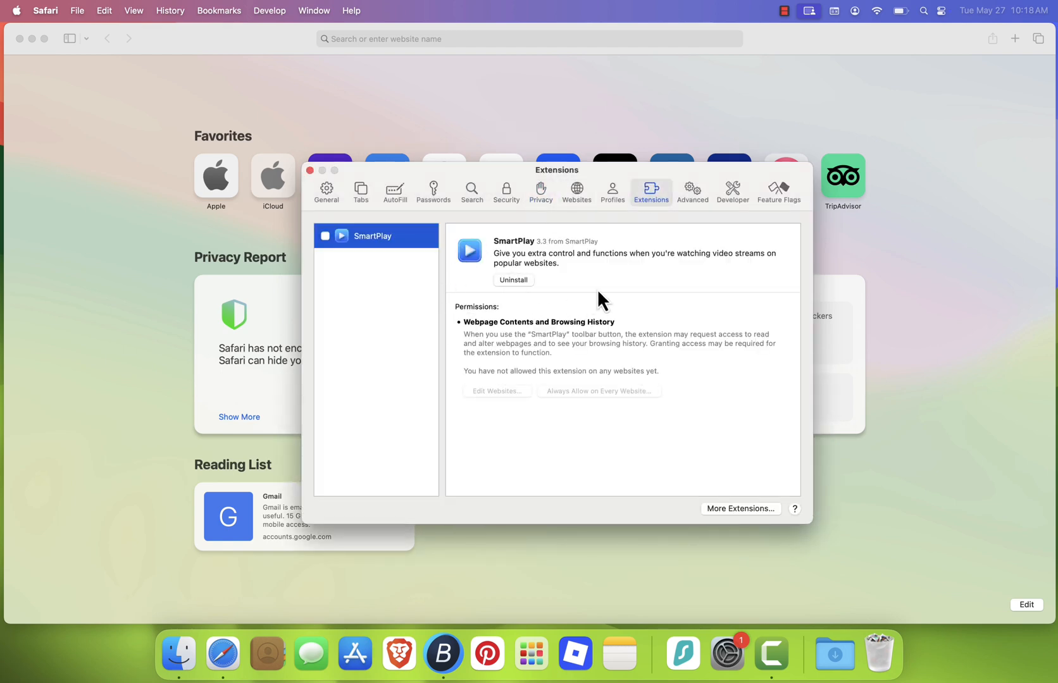
mouse_move(451, 305)
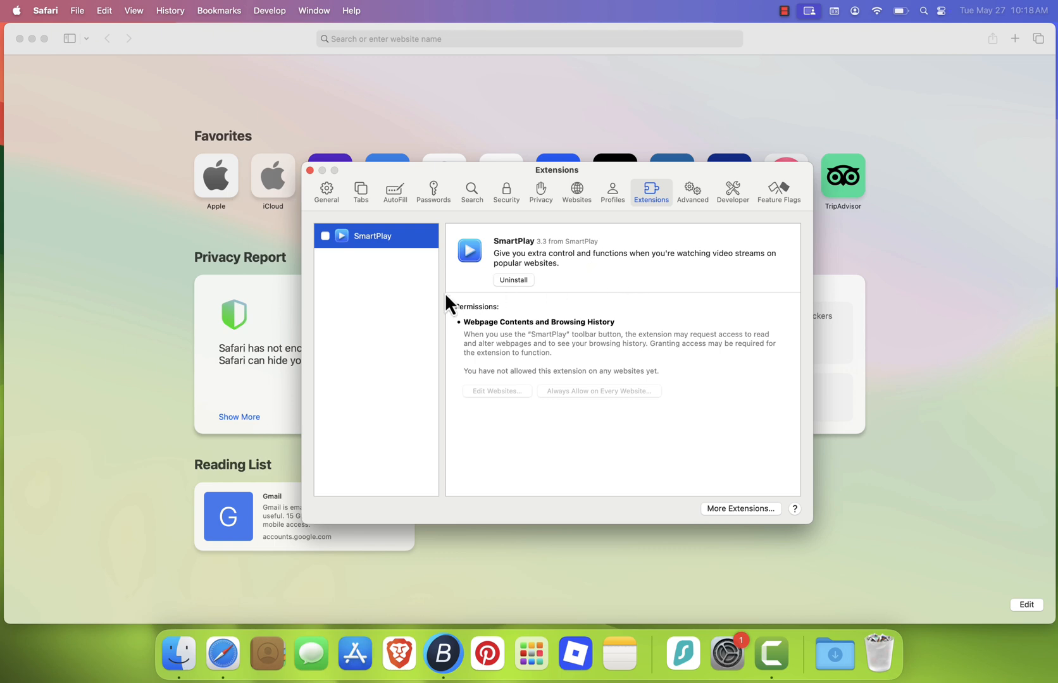
click(327, 191)
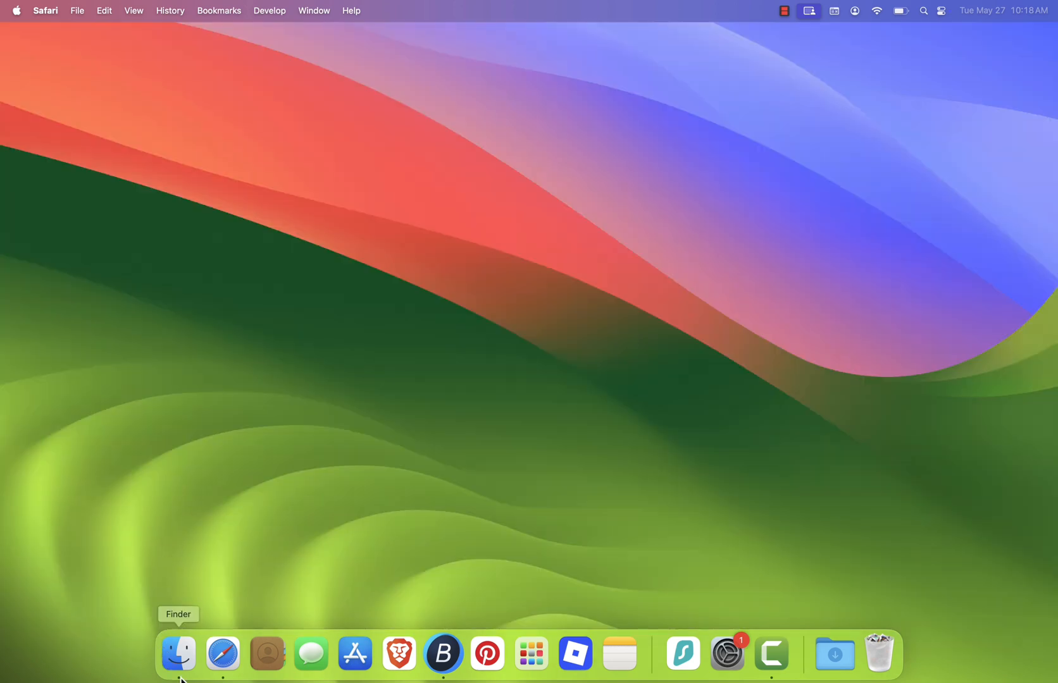
- Show the user Library folder in a new Finder window via Go > Library
click(178, 655)
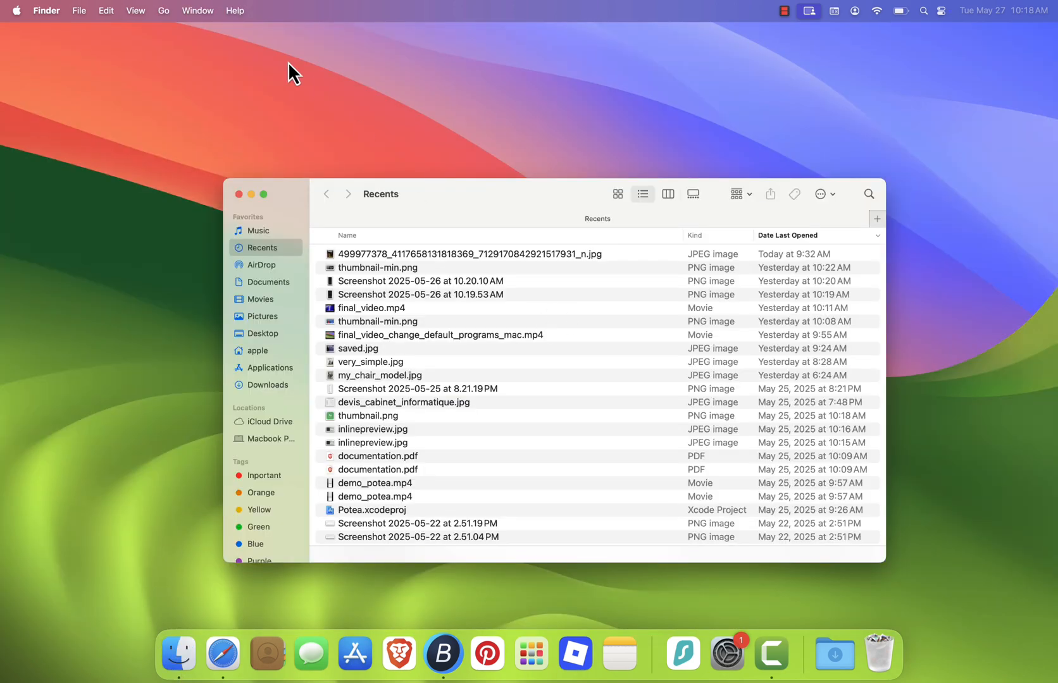
click(163, 10)
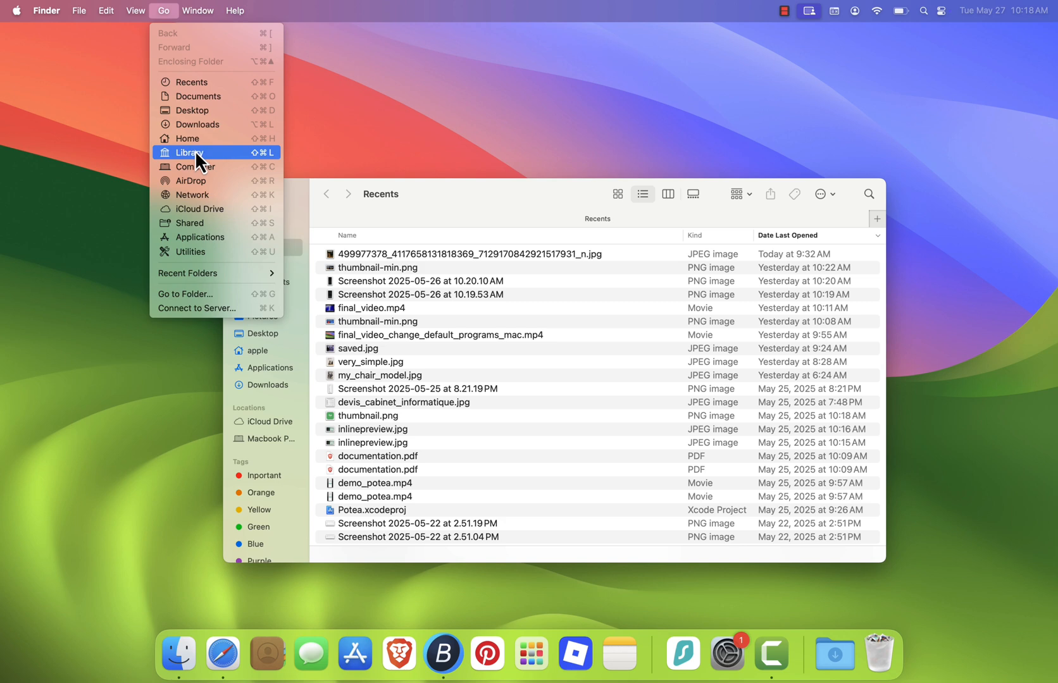
click(190, 152)
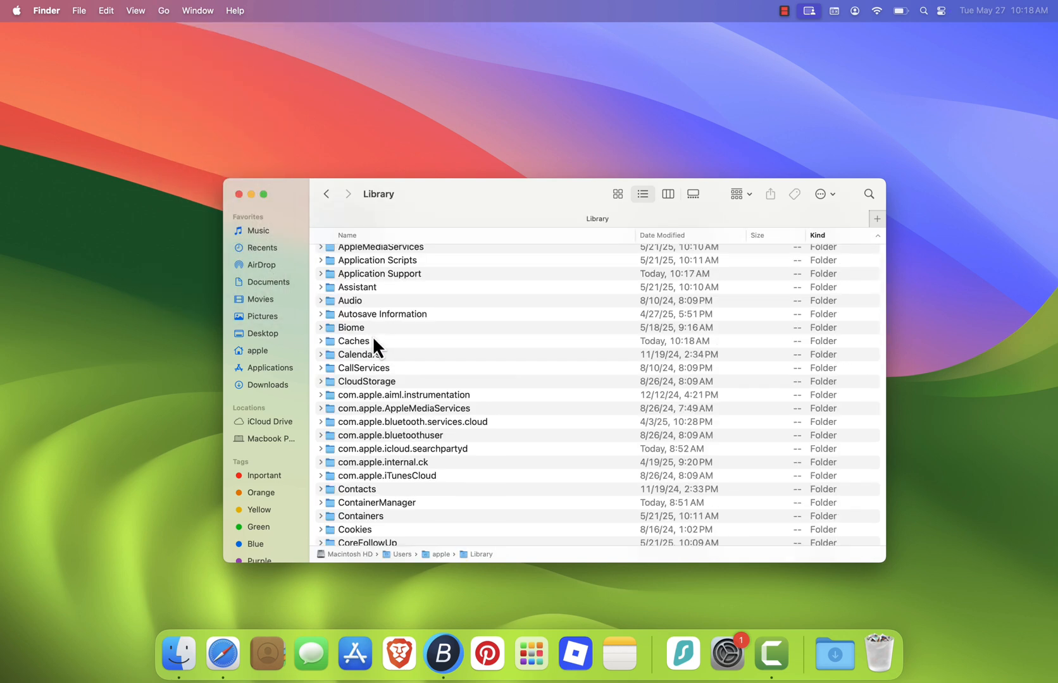
- Navigate into Caches and open the empty com.apple.Safari cache folder
double_click(353, 340)
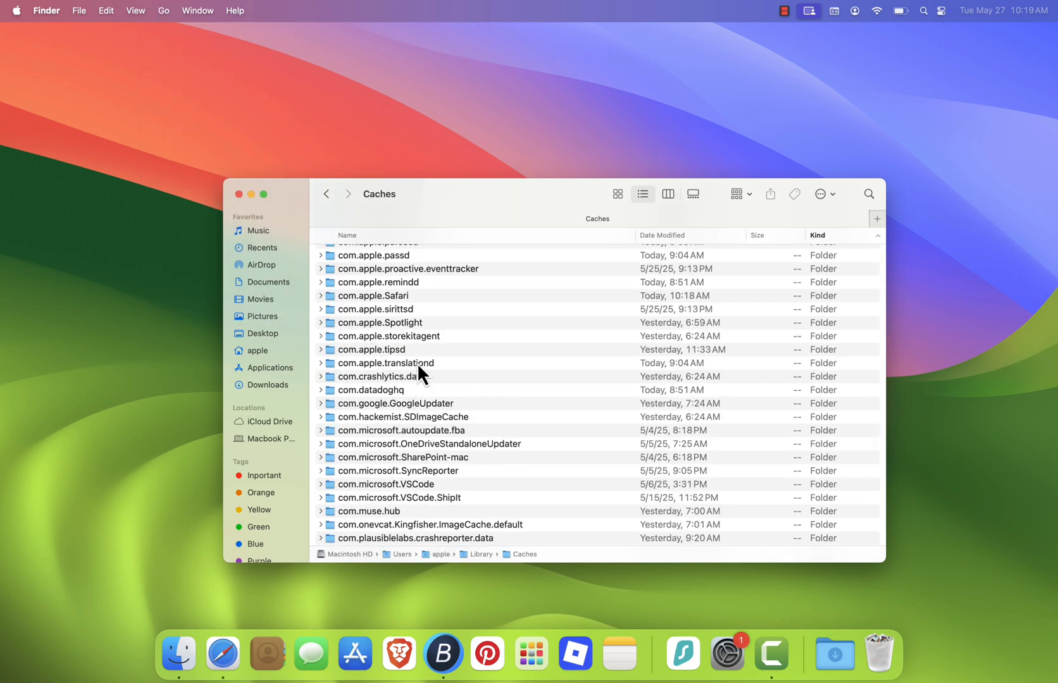
click(372, 295)
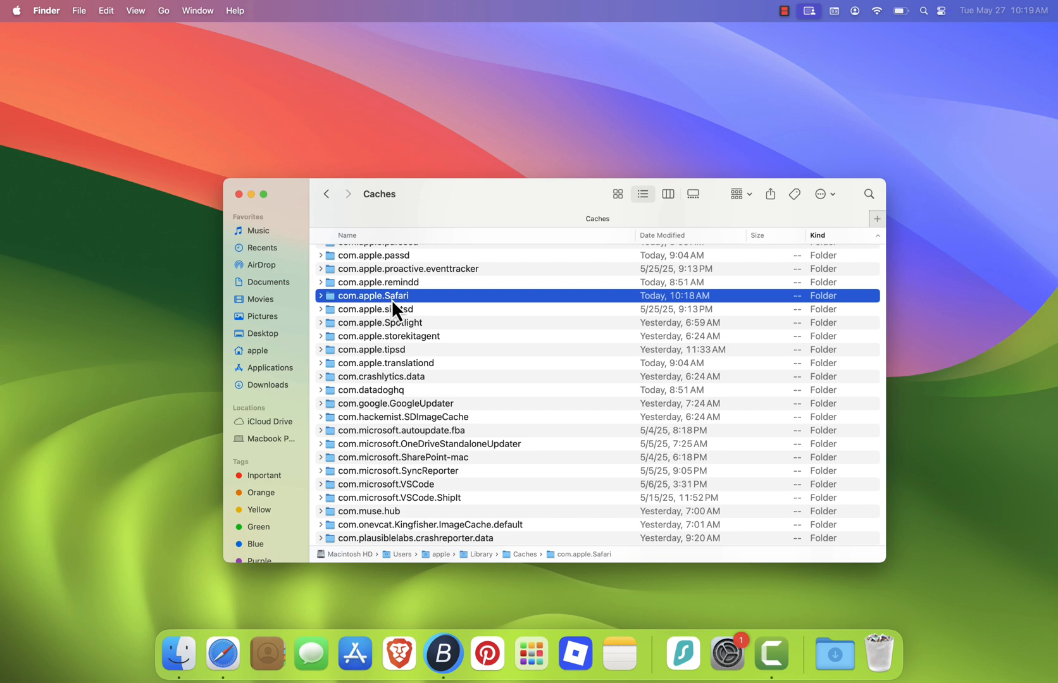
double_click(373, 295)
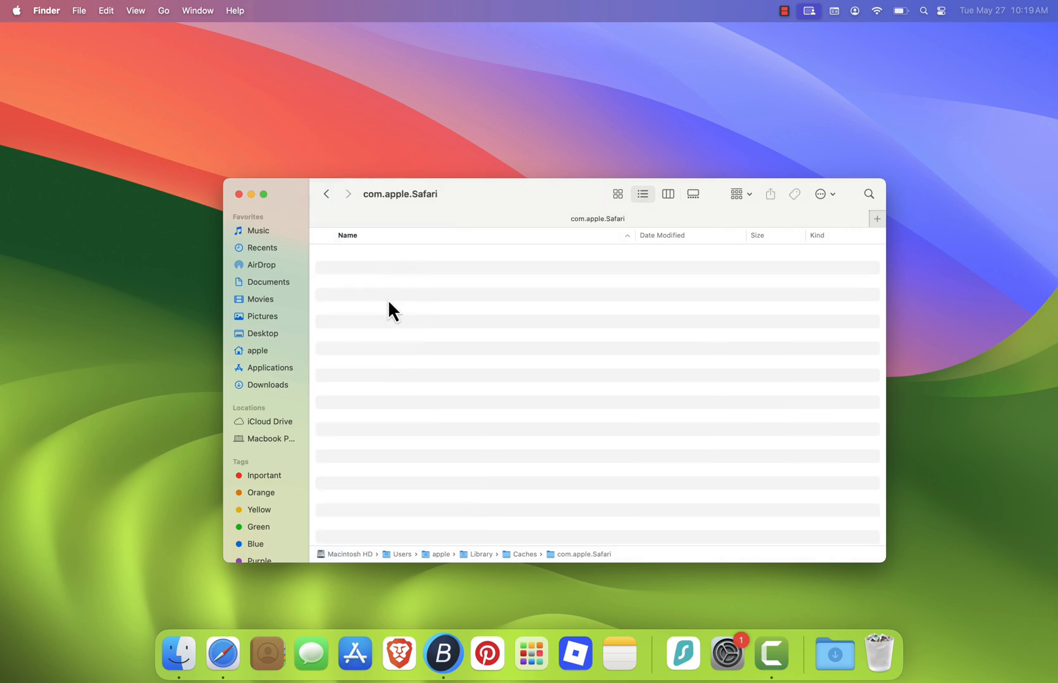
mouse_move(439, 395)
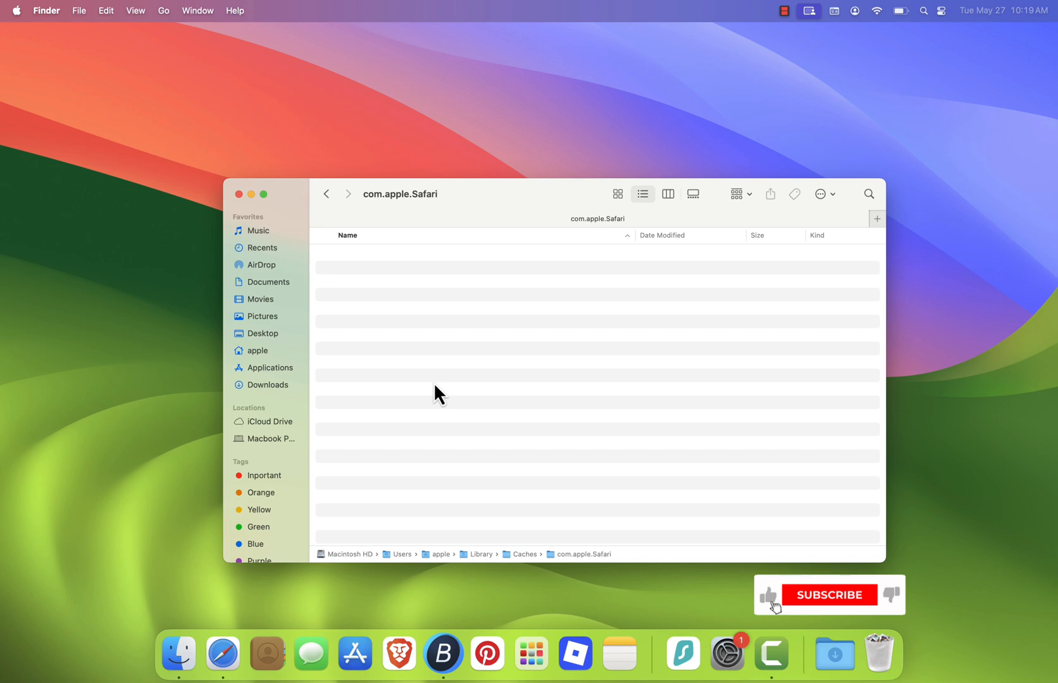
mouse_move(561, 349)
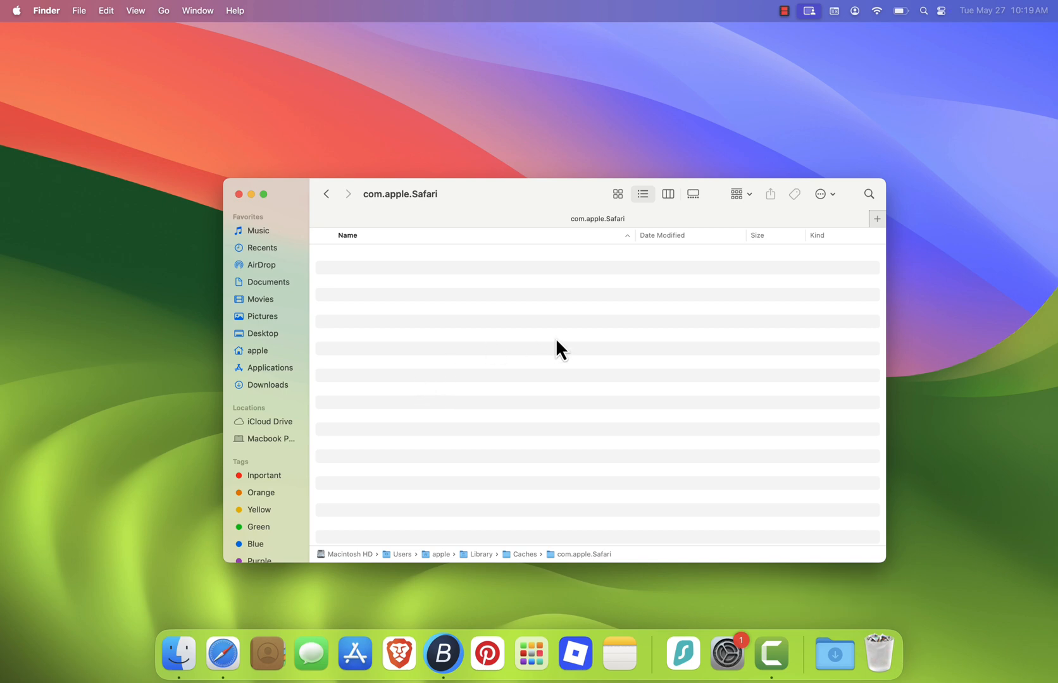